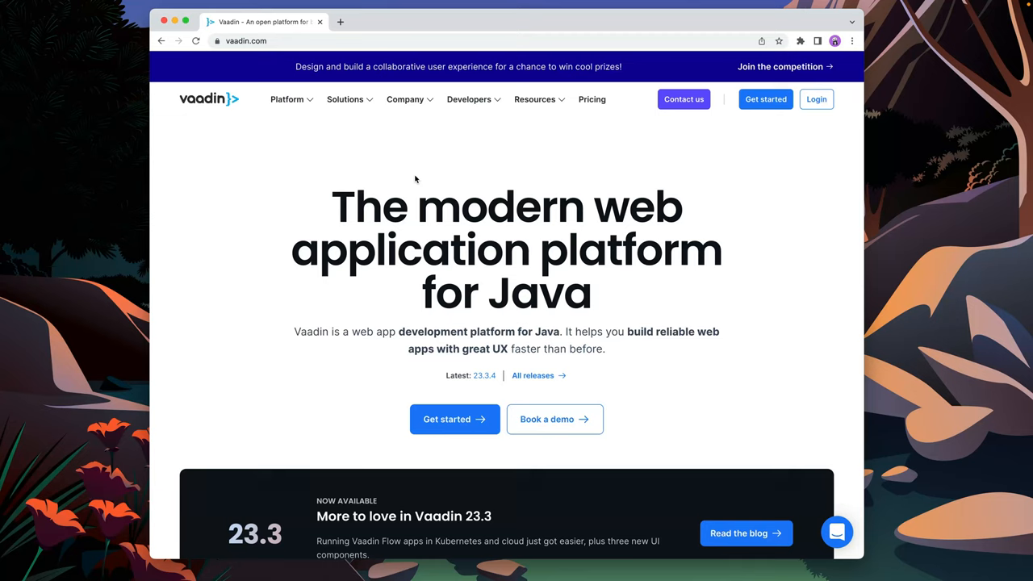
mouse_move(464, 131)
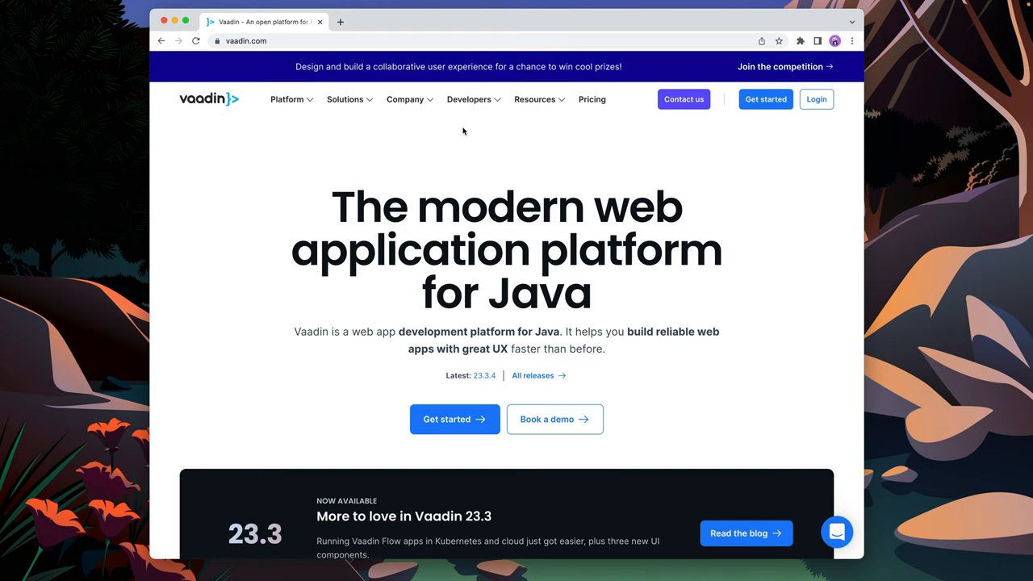
- Show the Developers menu of resources on the Vaadin homepage
click(468, 100)
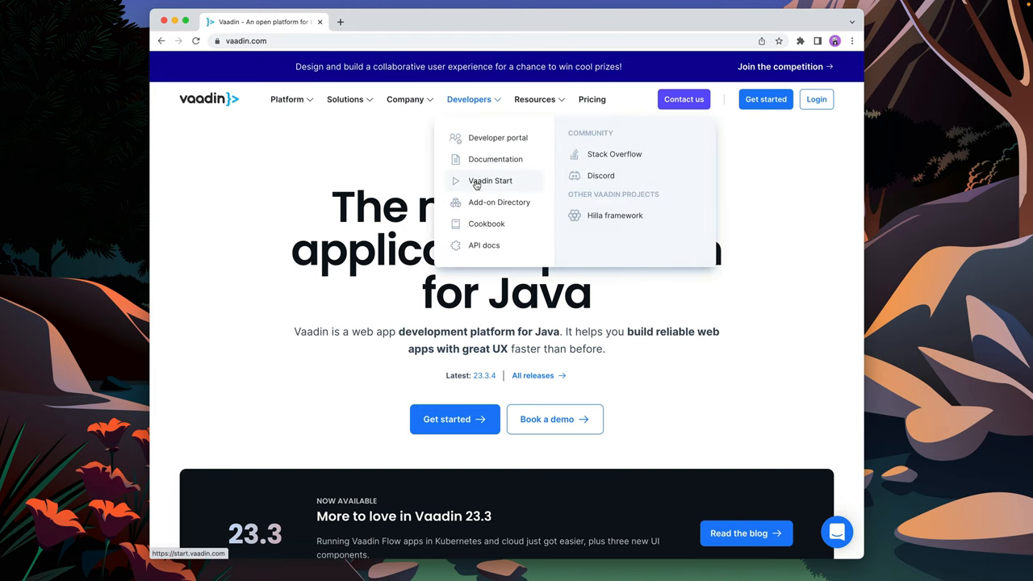
- Log in to Vaadin Start and add a Person Form view to the starter app
click(491, 181)
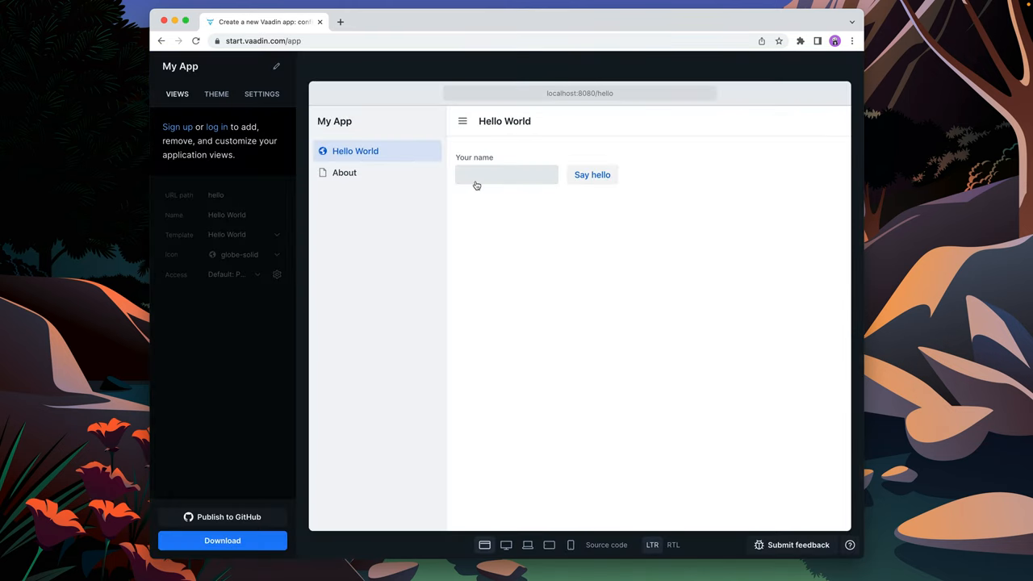
mouse_move(255, 514)
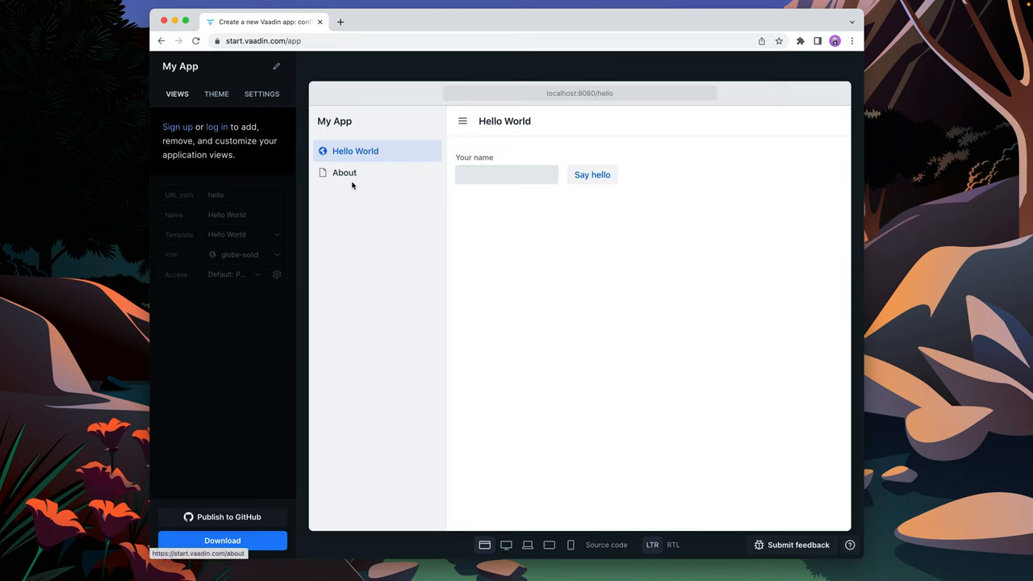
mouse_move(216, 127)
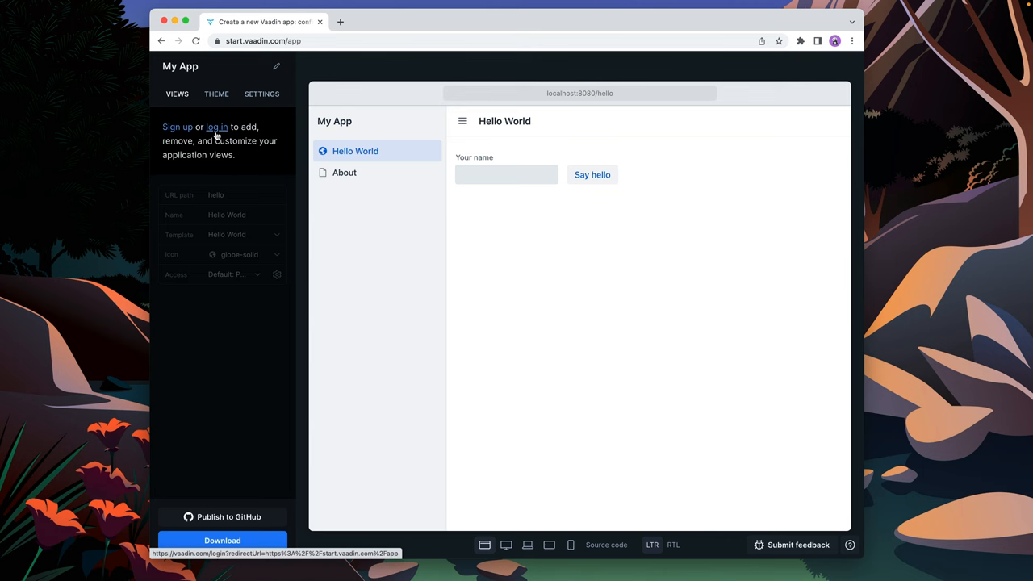
click(216, 126)
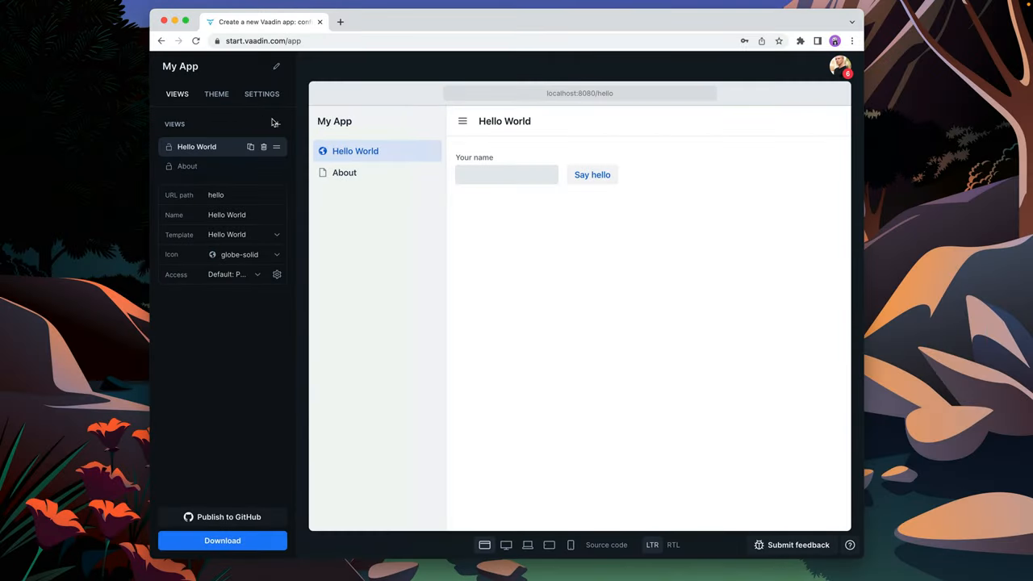
click(277, 123)
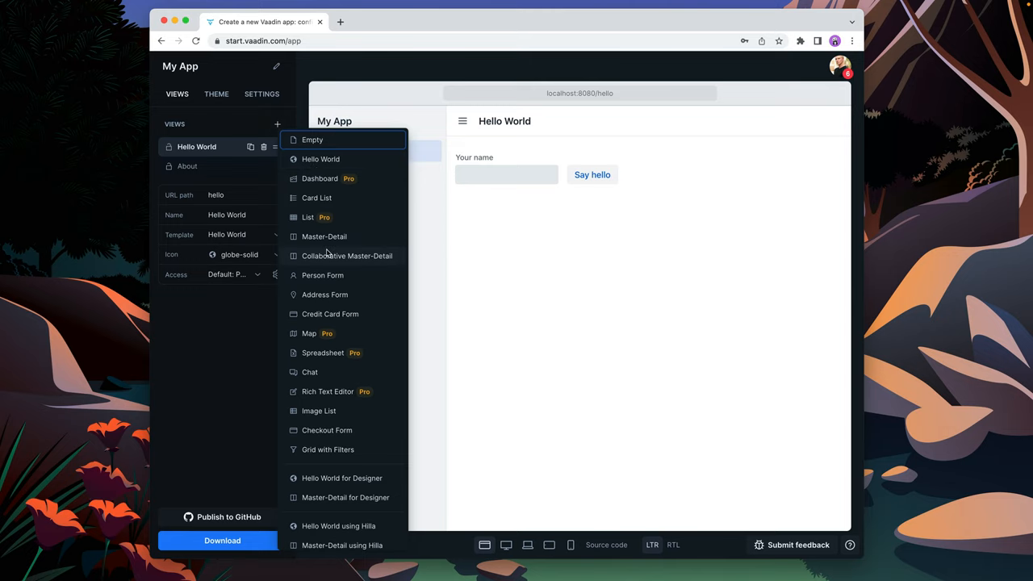
click(323, 275)
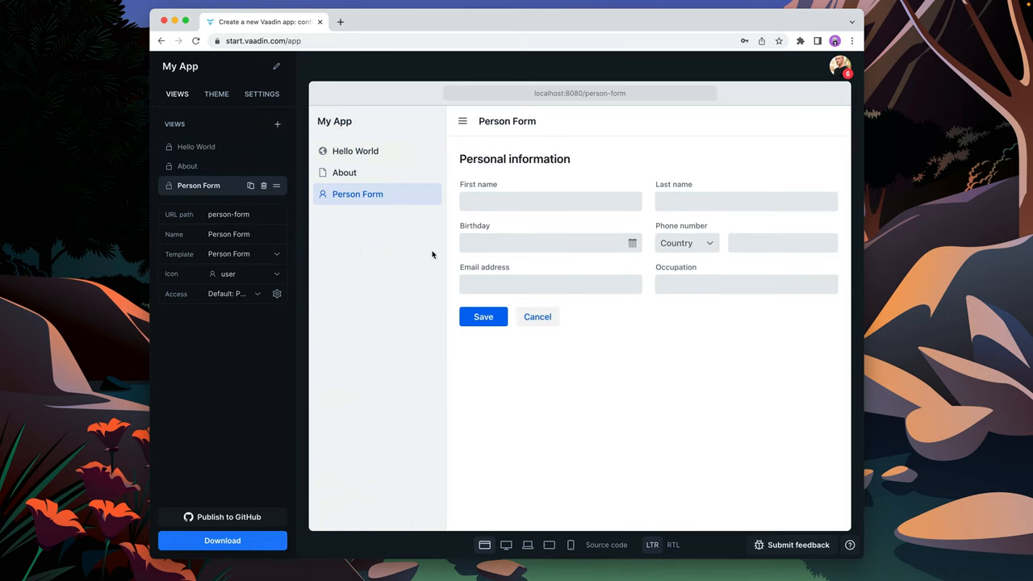
click(216, 93)
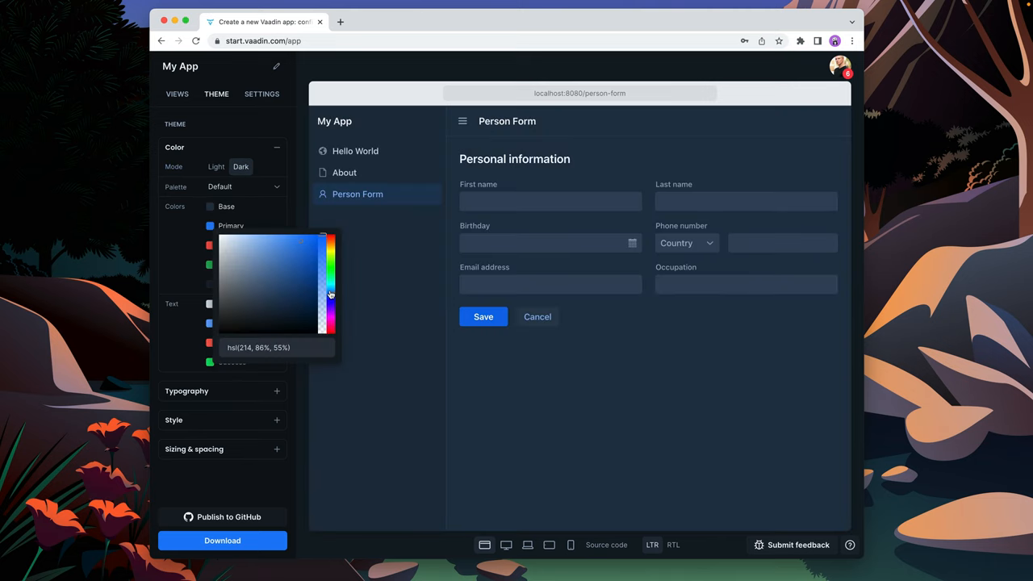
- Choose a mint-green primary colour, target Java 17, and download the generated project
click(300, 240)
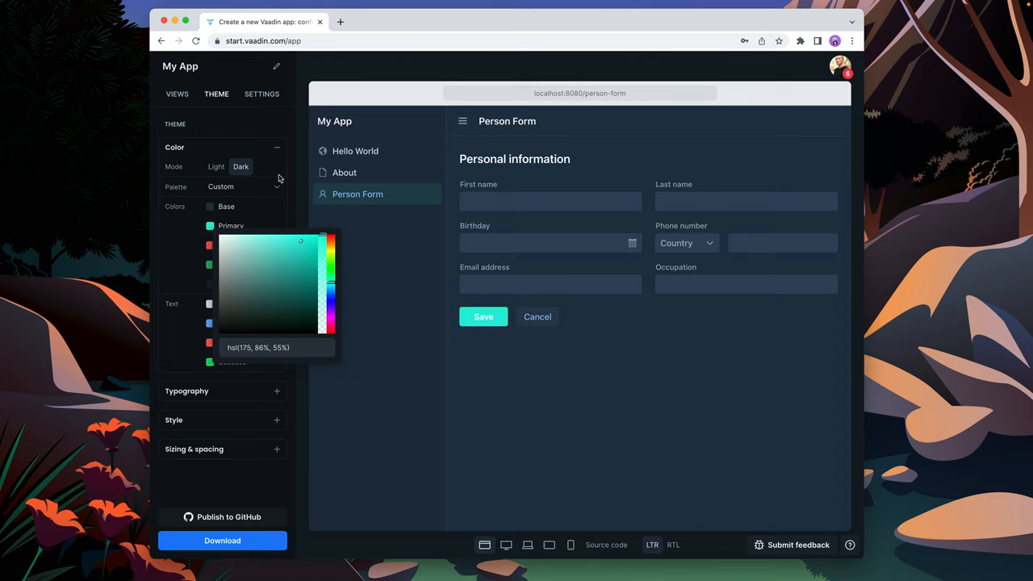
click(262, 93)
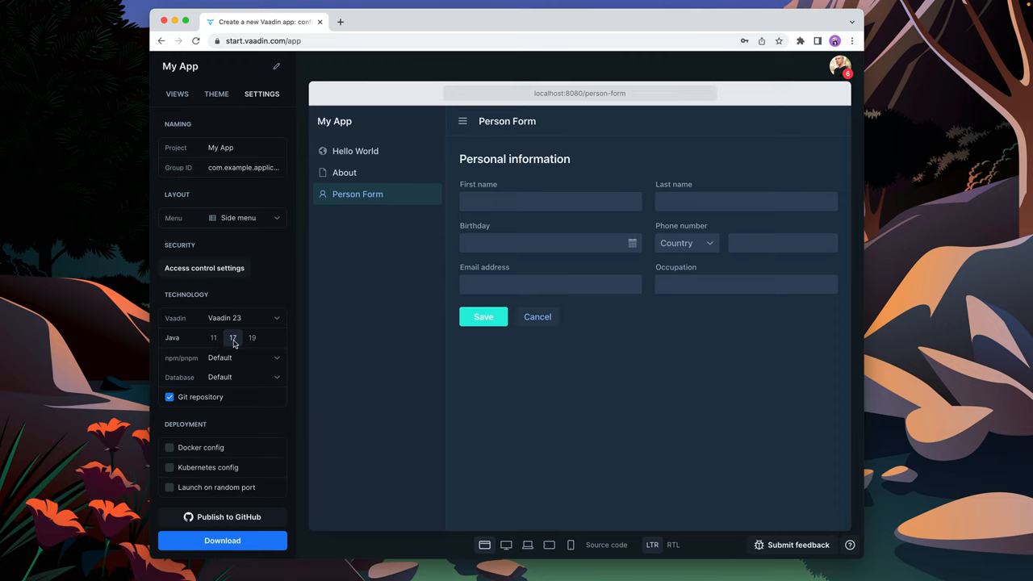
click(232, 338)
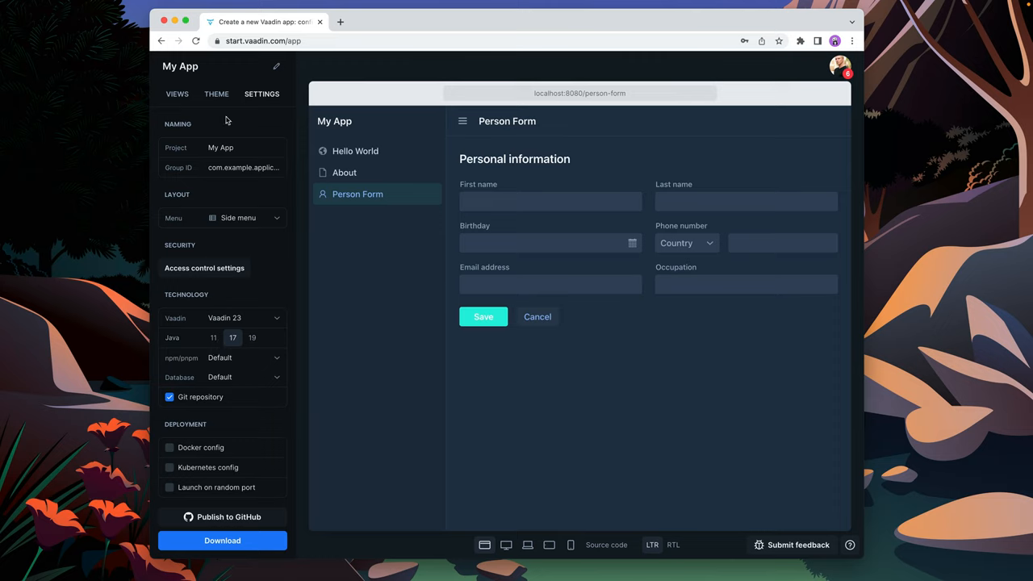
click(222, 539)
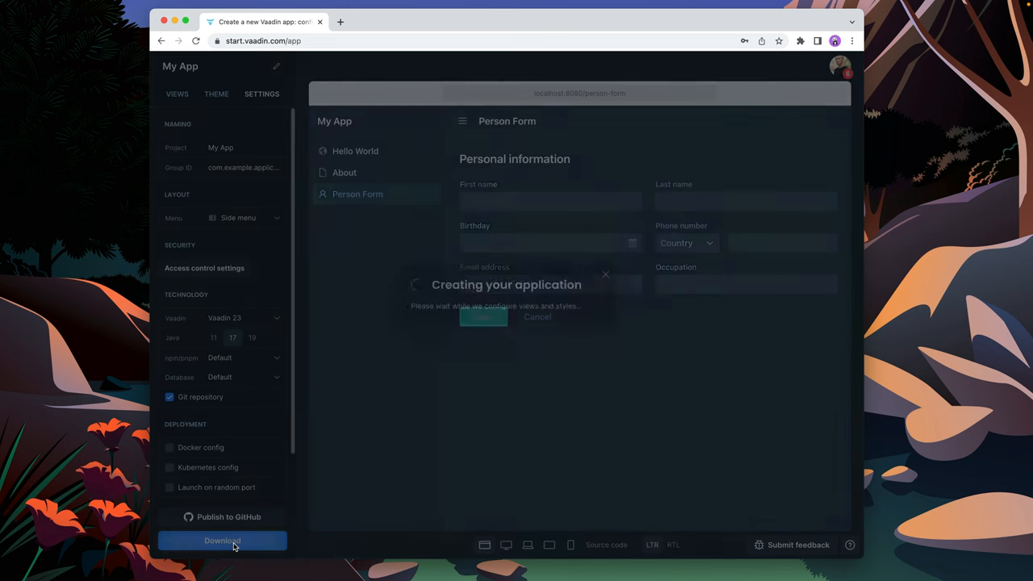
- Download my-app.zip once created and unpack it into its project folder
click(223, 539)
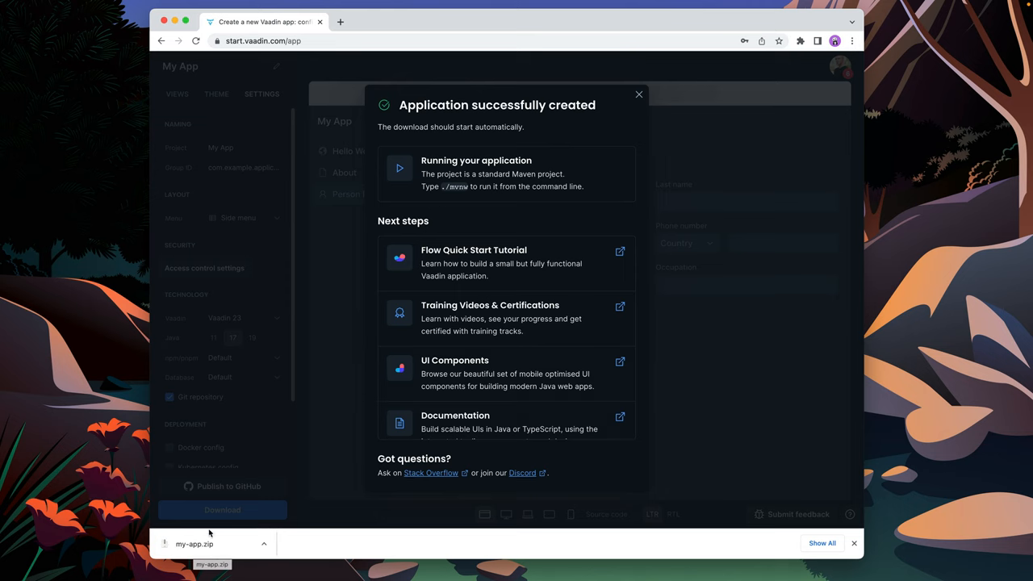
double_click(194, 543)
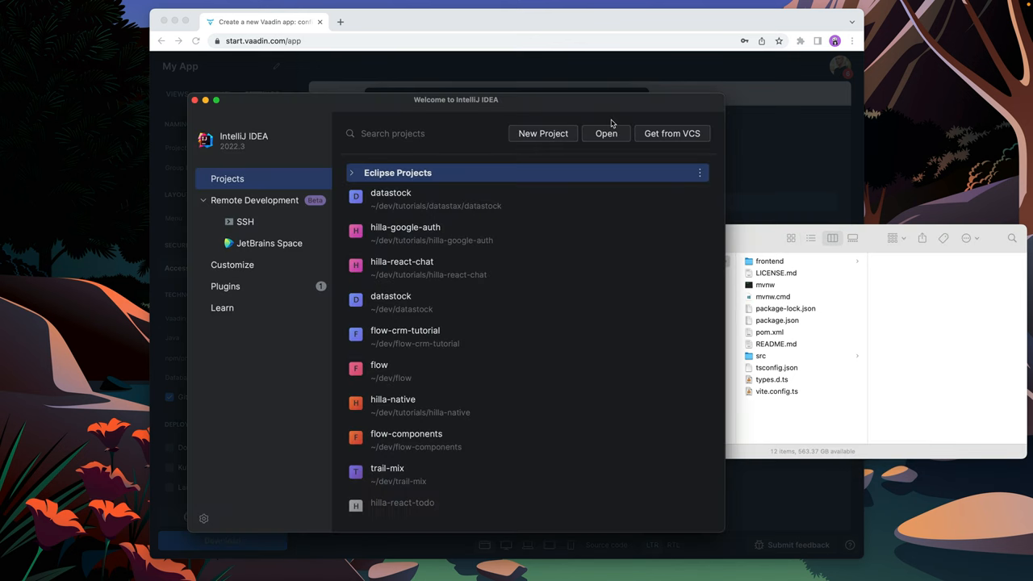
- Open the my-app folder from Downloads as a project and trust it
click(607, 133)
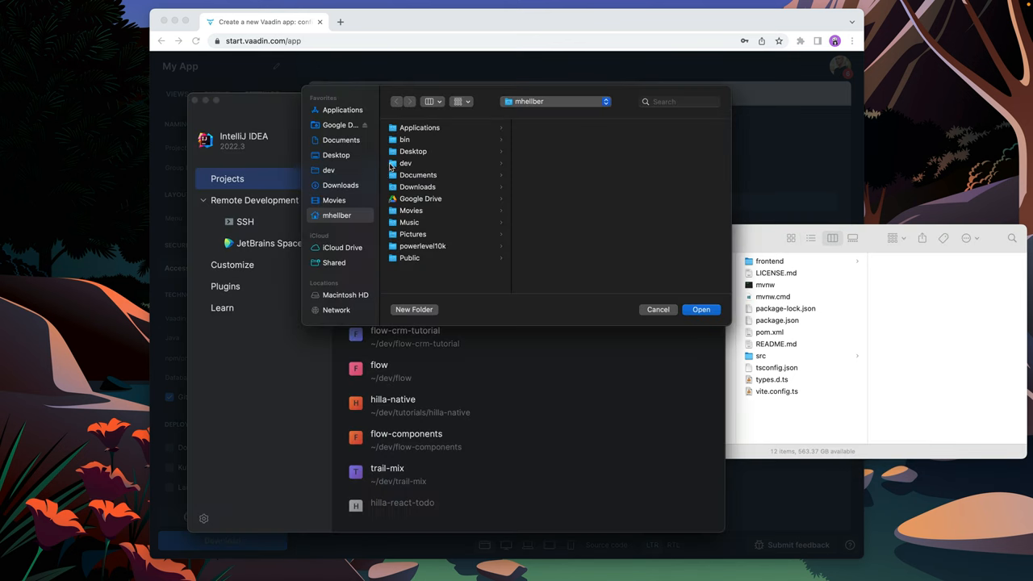
click(339, 184)
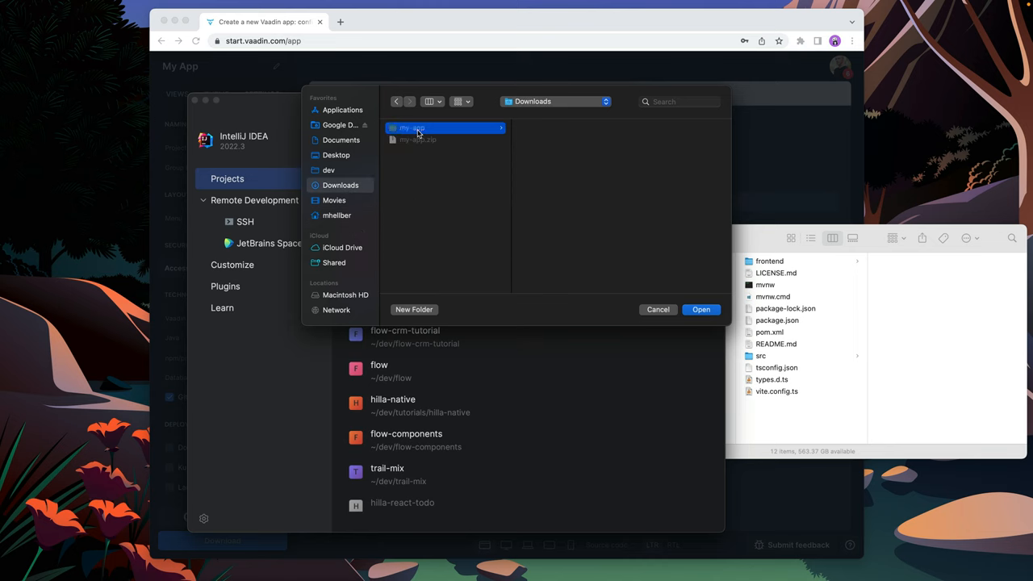
click(700, 310)
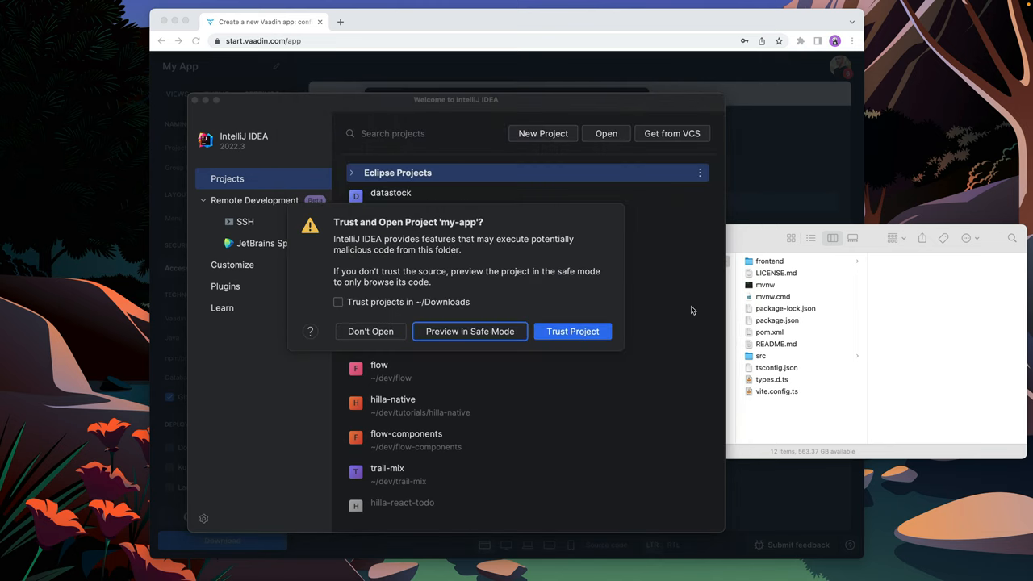
click(571, 331)
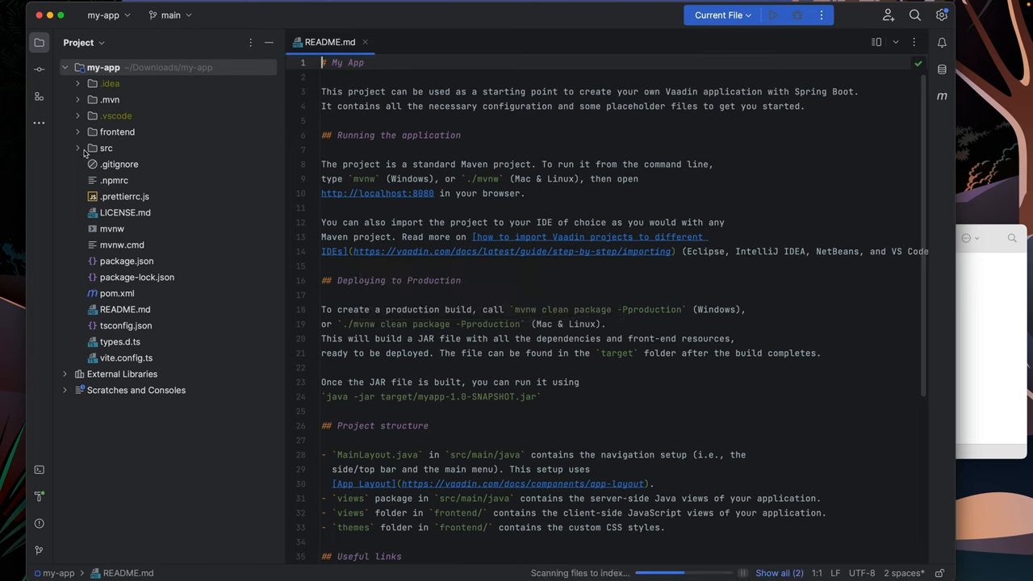
- Expand src/main/java, open Application.java, and reveal the about, helloworld and personform packages
click(77, 148)
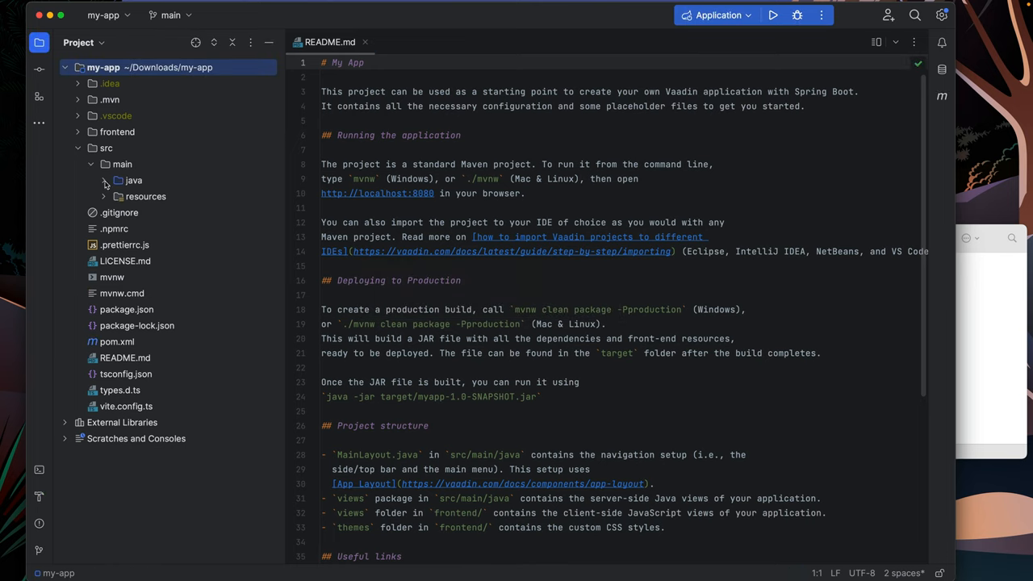
click(134, 181)
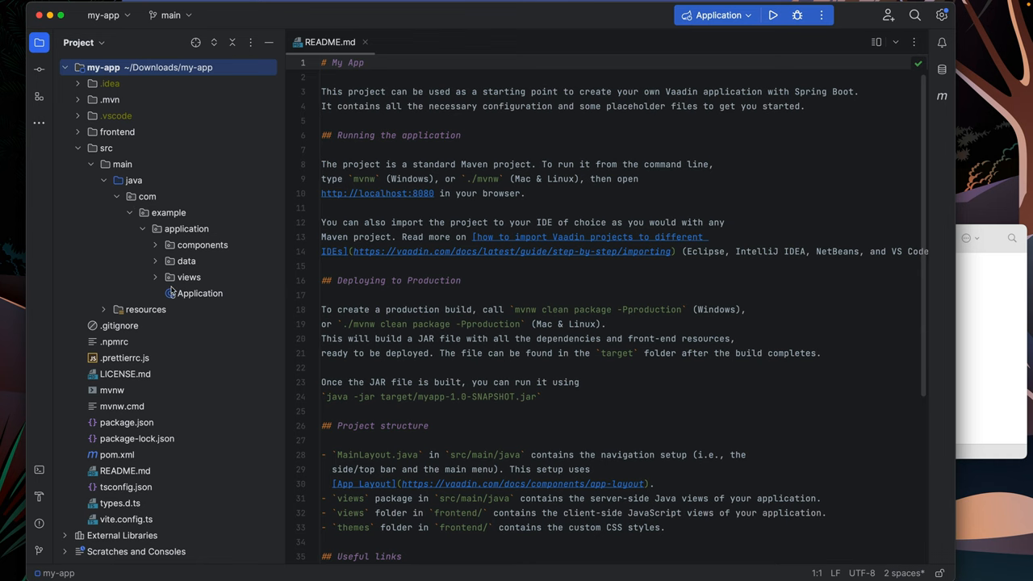
double_click(200, 294)
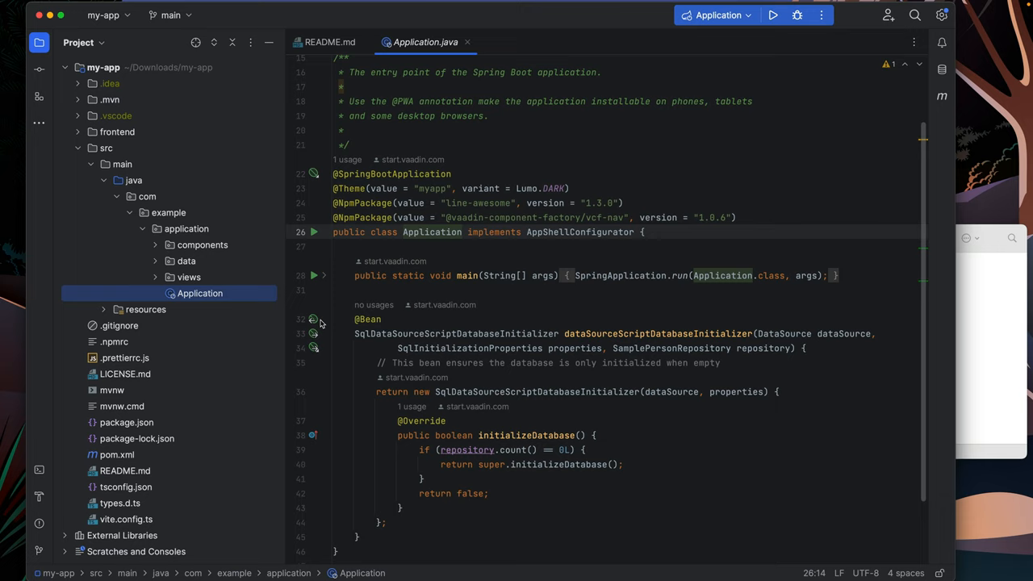
click(188, 278)
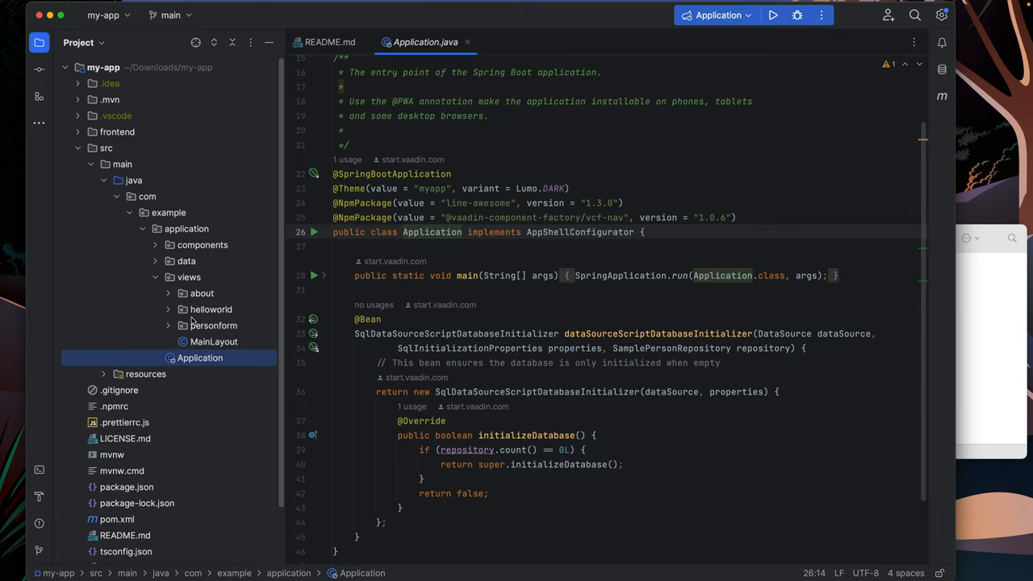
click(186, 262)
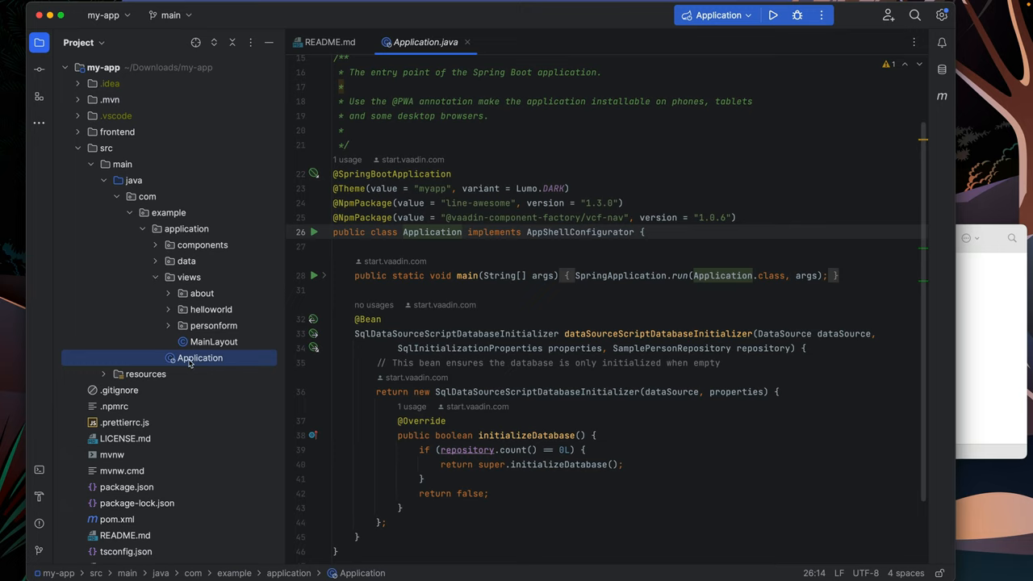
mouse_move(433, 232)
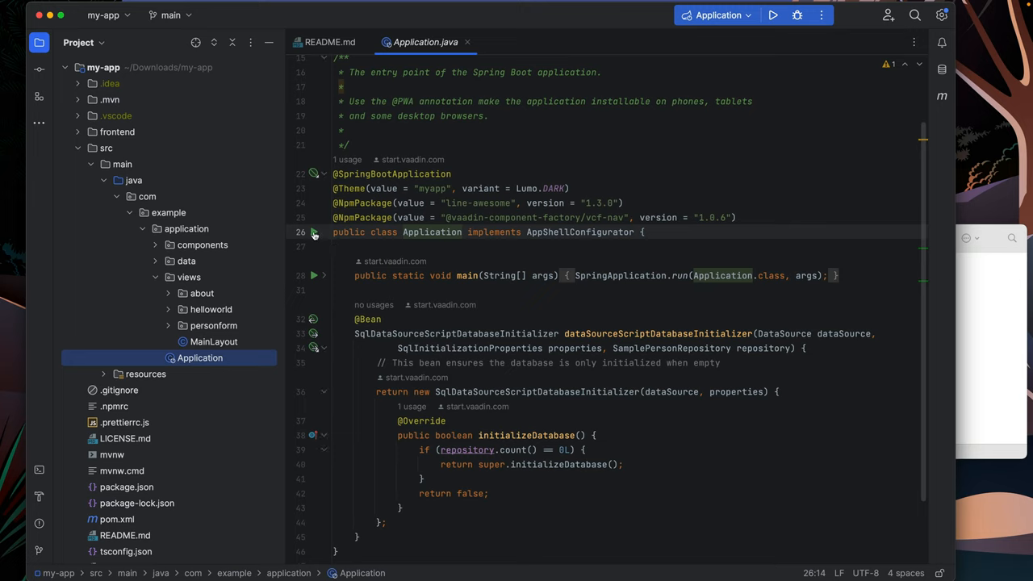
click(313, 232)
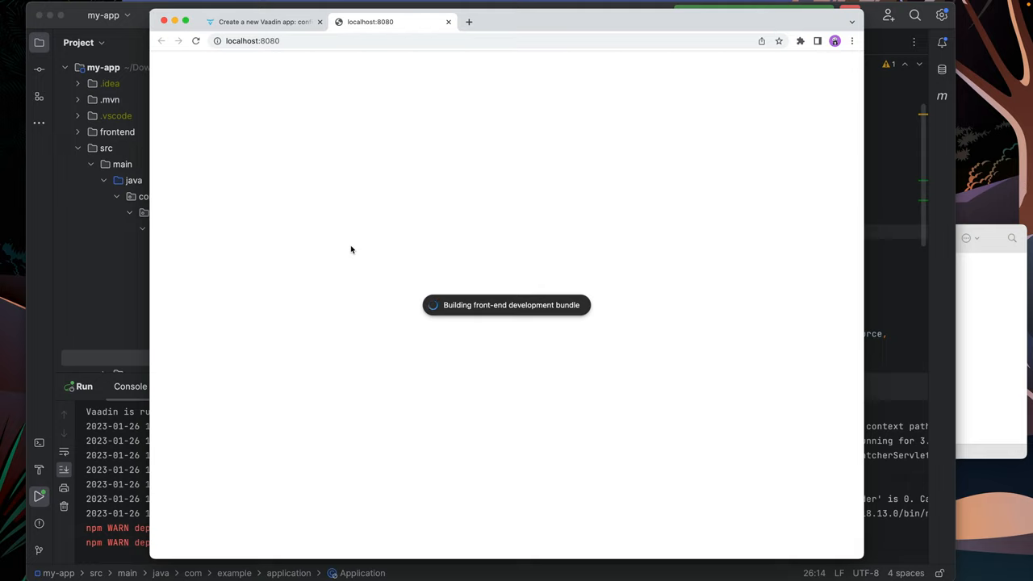
mouse_move(523, 302)
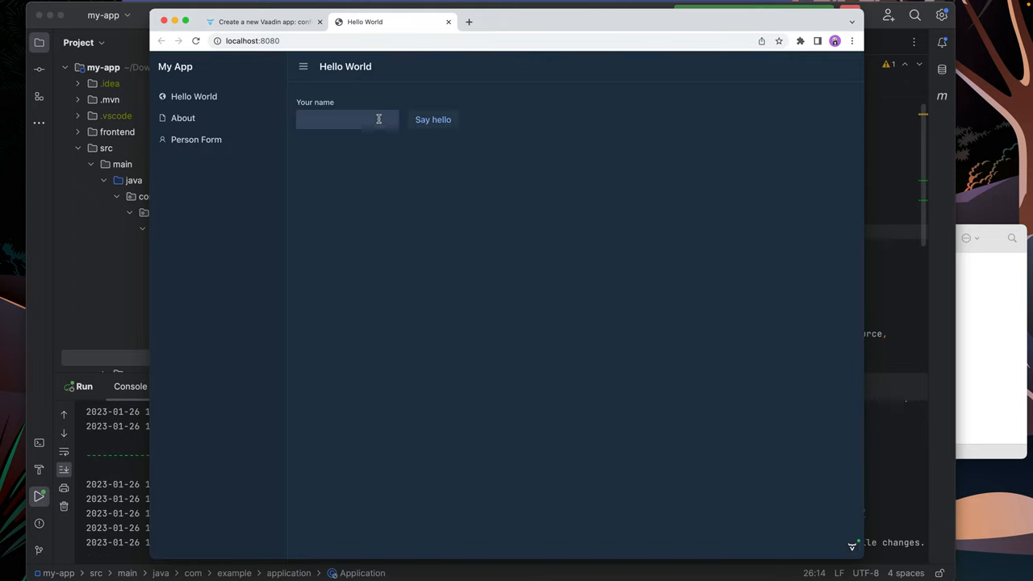
- Enter the name 'sdf' to get a 'Hello sdf' greeting in the running app
text(sdf)
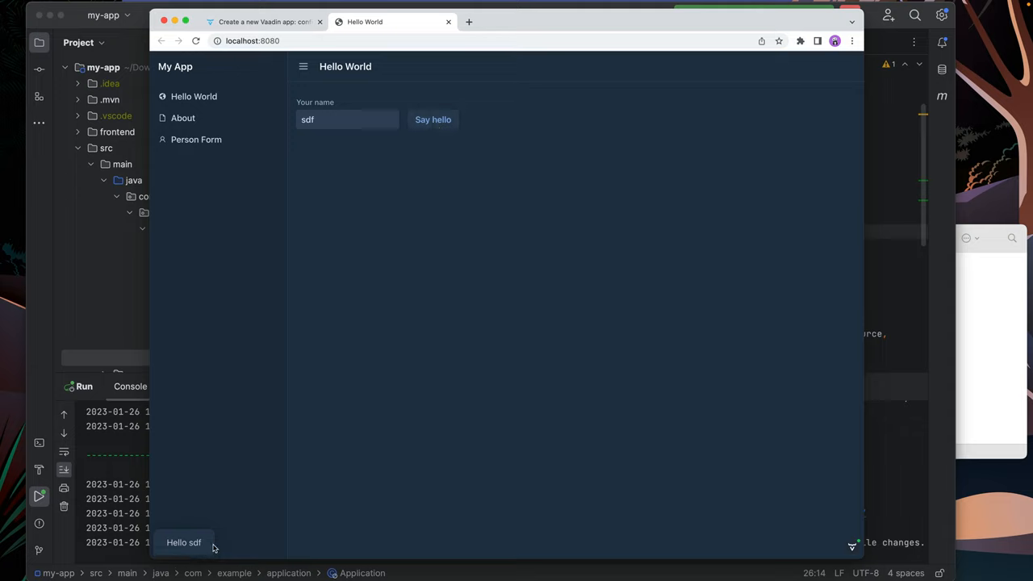
mouse_move(529, 299)
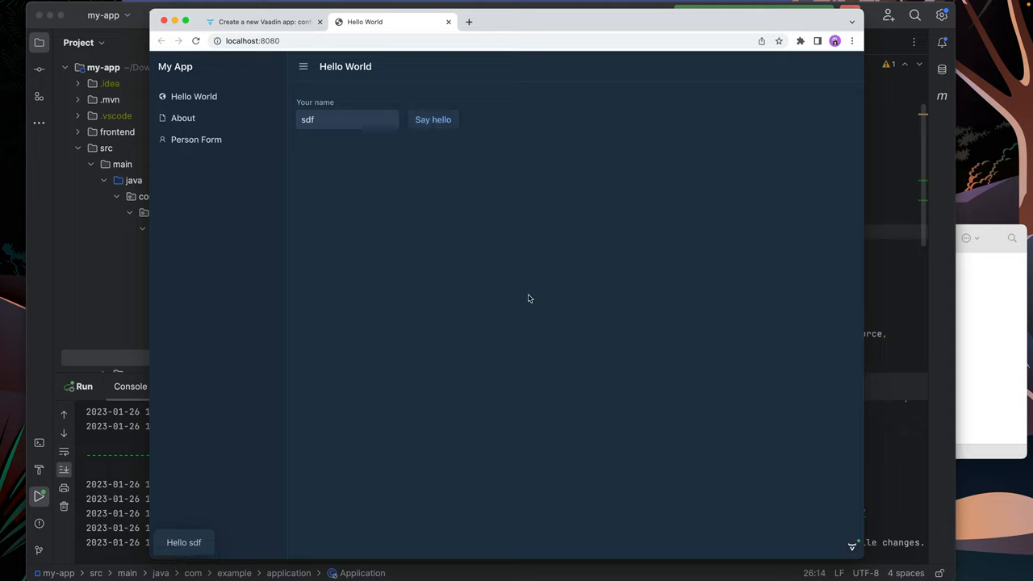